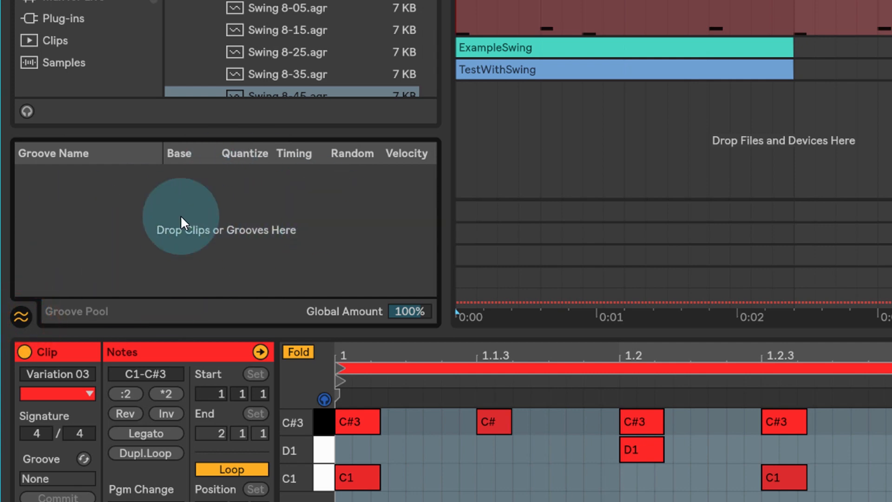
{"action": "mouse_move", "coordinate": [308, 202]}
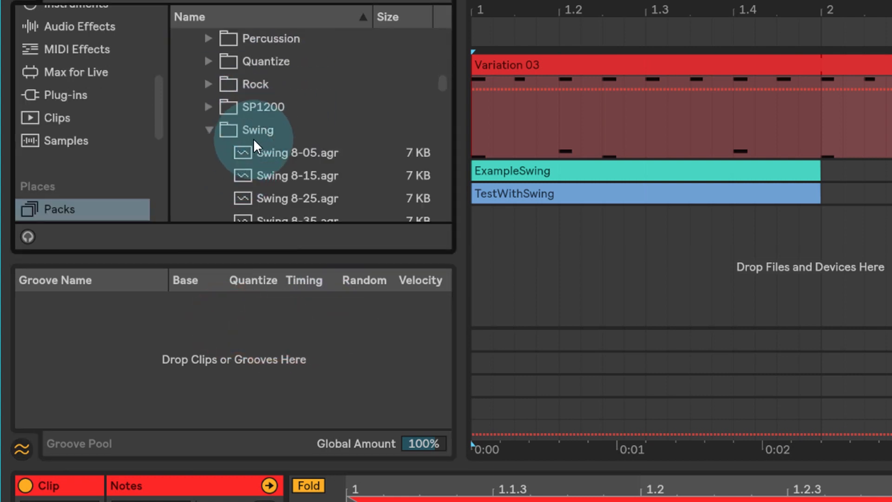
Locate the swing groove files in the browser and audition the arrangement without swing.
{"action": "scroll", "scroll_direction": "down", "scroll_amount": 3}
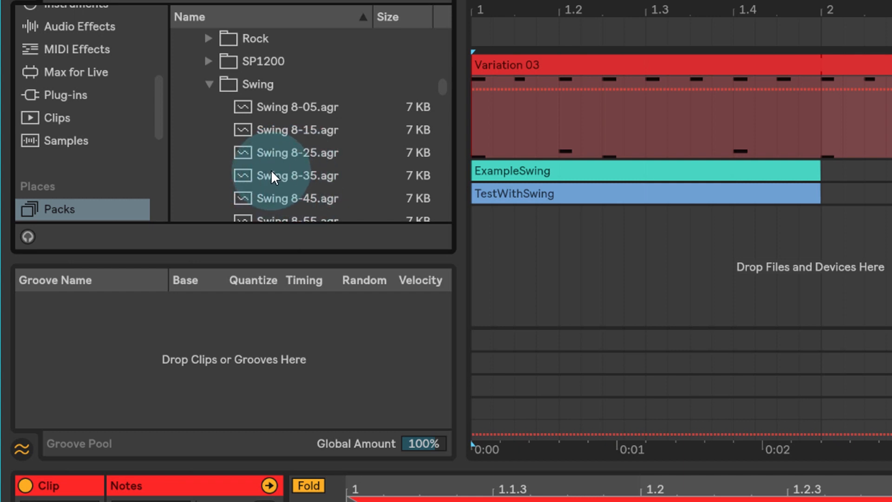
{"action": "left_click", "coordinate": [296, 198]}
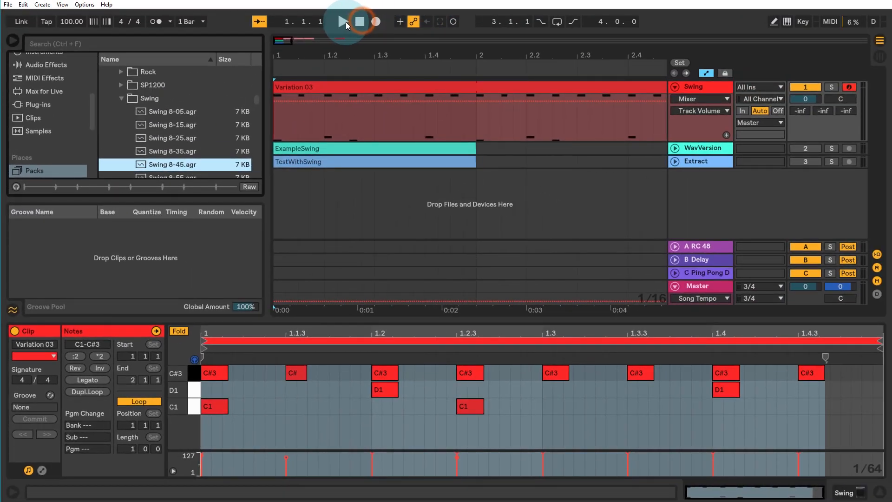
{"action": "left_click", "coordinate": [343, 22]}
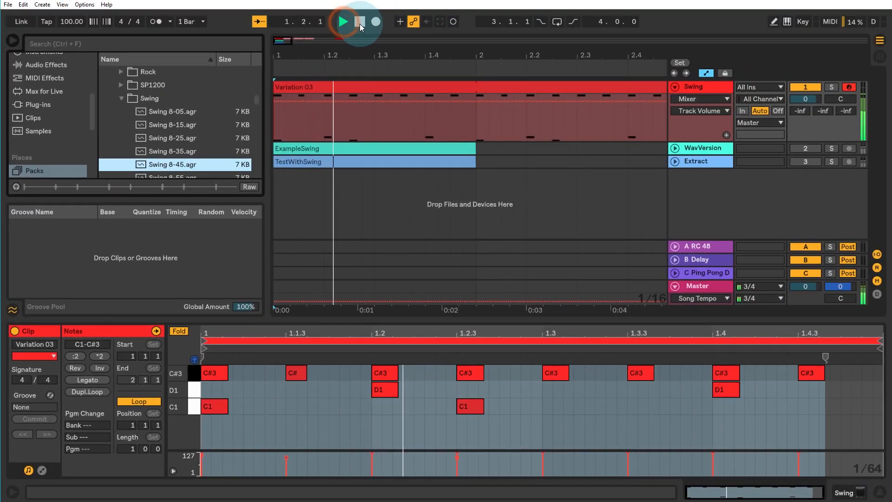
{"action": "left_click", "coordinate": [343, 21]}
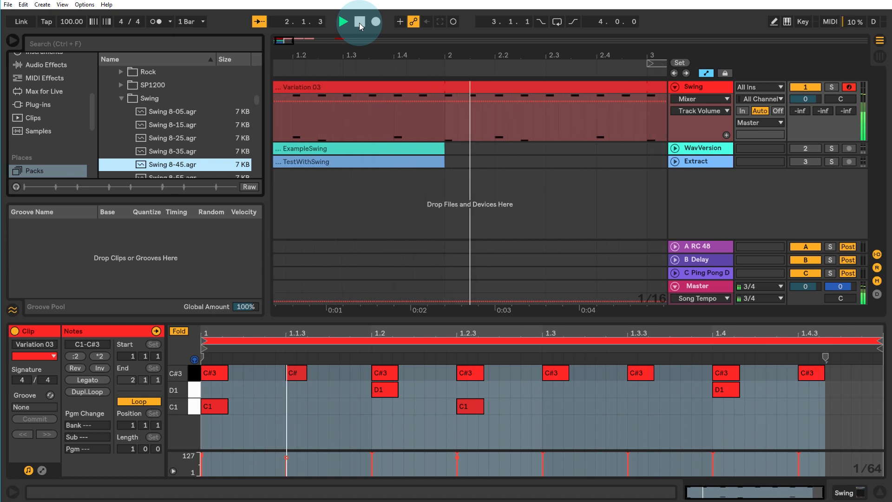
{"action": "left_click", "coordinate": [360, 22]}
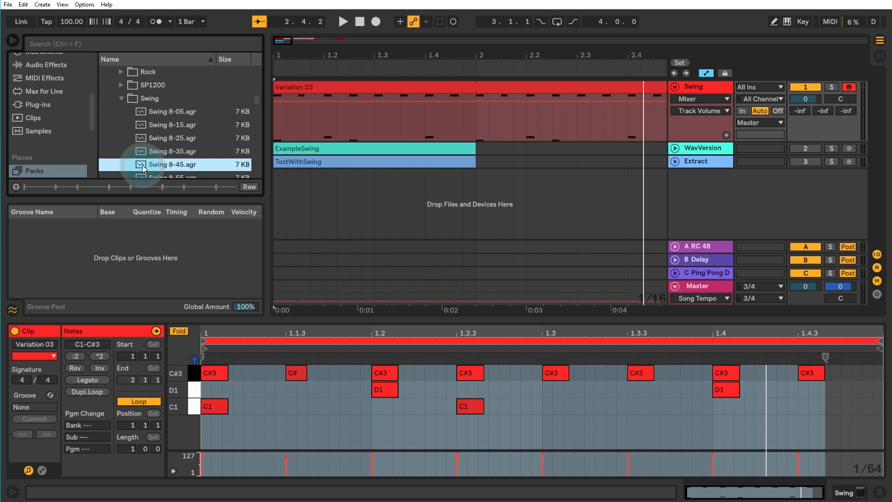
Hot-swap the Swing 8-45 groove onto the MIDI clip and play it back to hear the swing.
{"action": "double_click", "coordinate": [173, 164]}
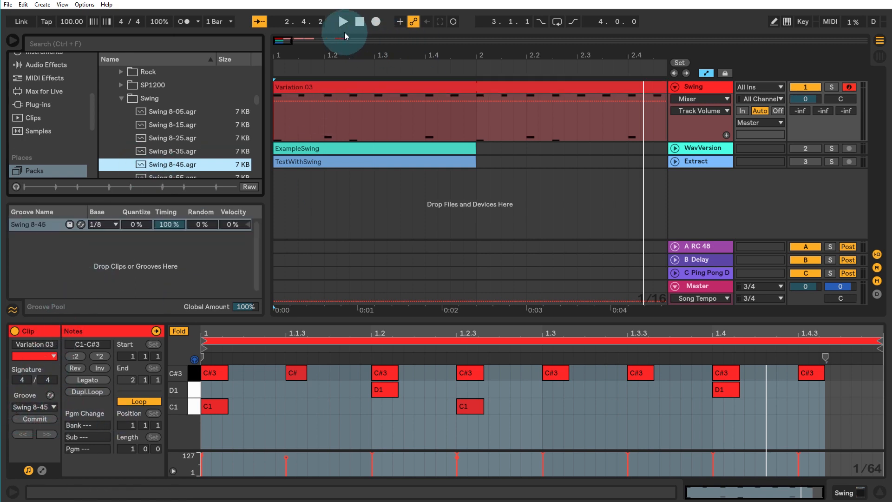
{"action": "left_click", "coordinate": [342, 22]}
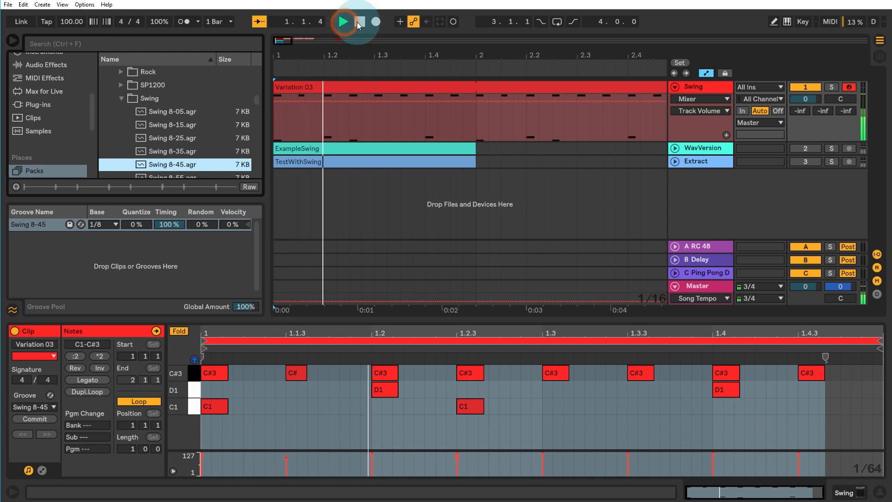
{"action": "left_click", "coordinate": [342, 21]}
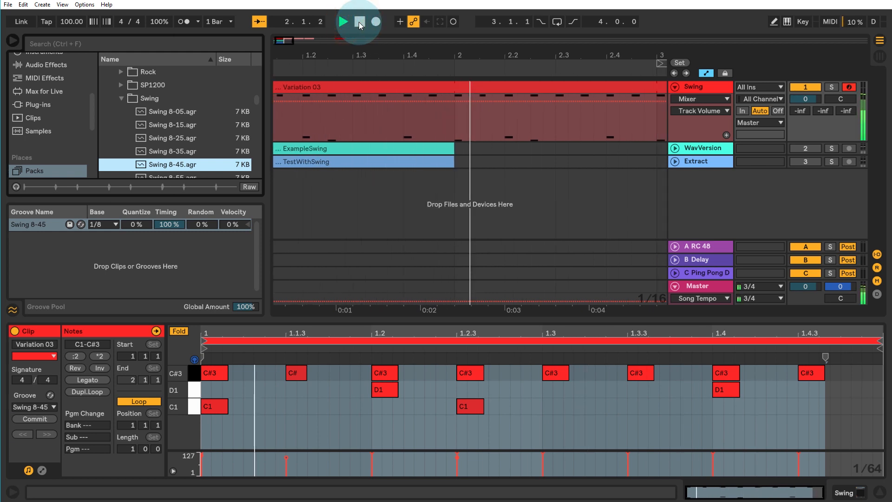
{"action": "left_click", "coordinate": [343, 21]}
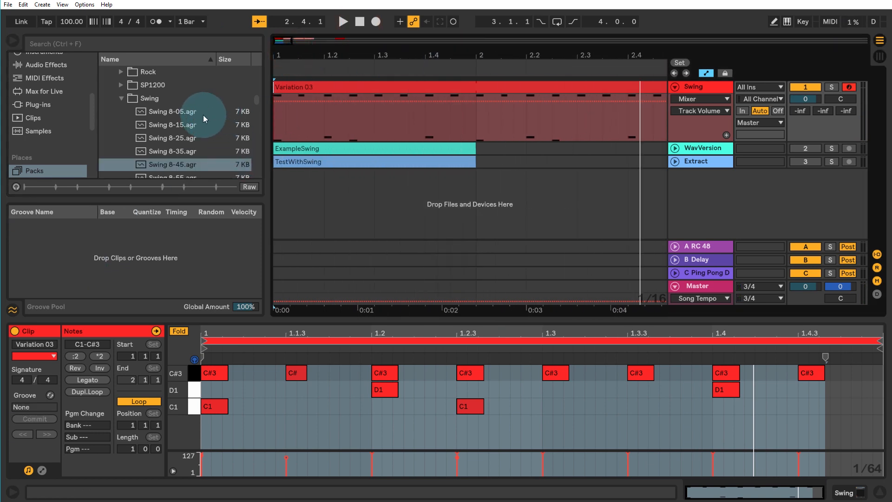
Add Swing 8-45 to the Groove Pool and assign it as Variation 03's clip groove.
{"action": "left_click", "coordinate": [171, 165]}
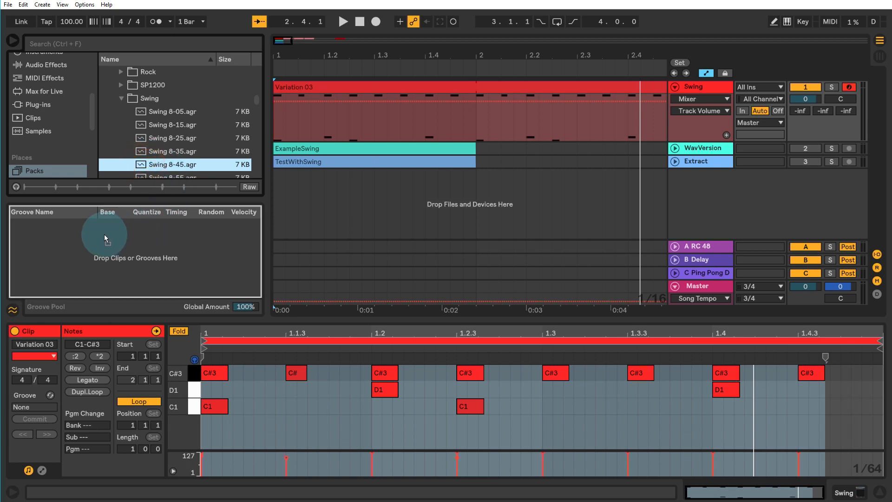
{"action": "double_click", "coordinate": [173, 165]}
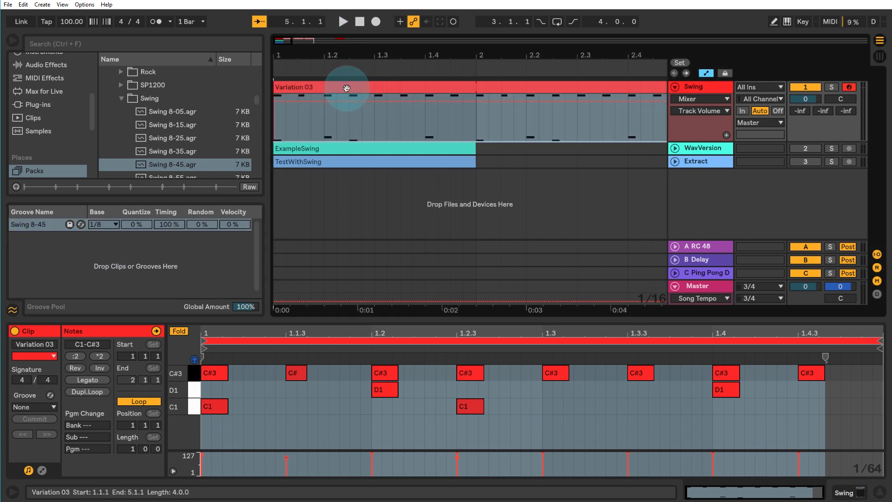
{"action": "left_click", "coordinate": [34, 407]}
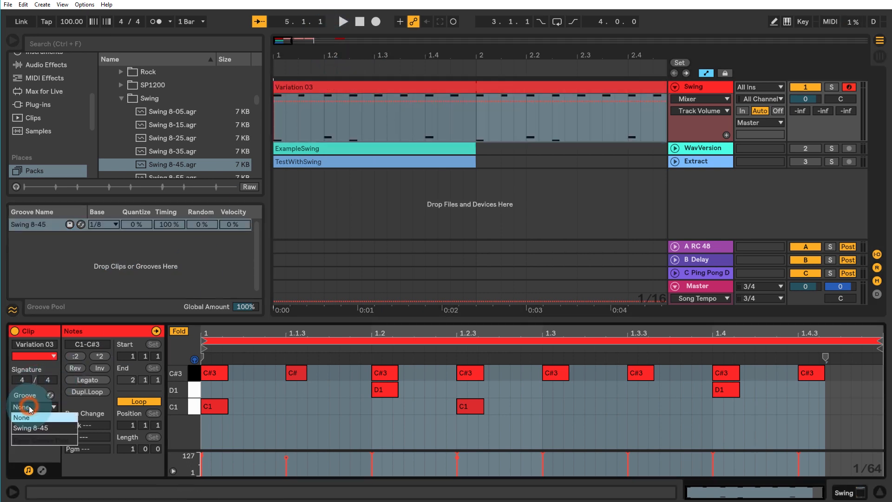
{"action": "left_click", "coordinate": [31, 428]}
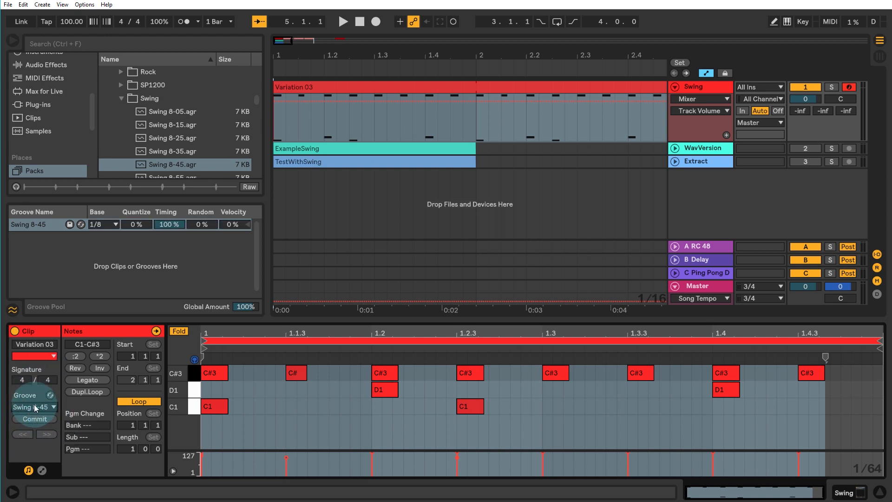
{"action": "left_click", "coordinate": [507, 435]}
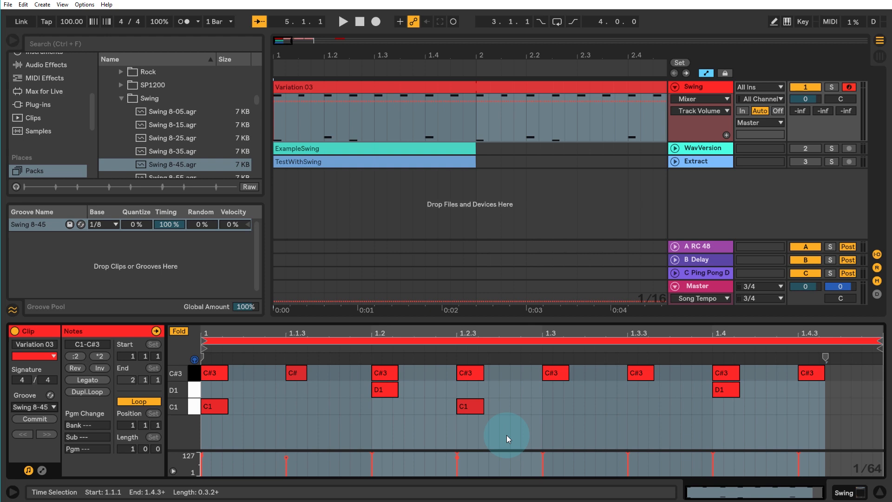
{"action": "mouse_move", "coordinate": [550, 419]}
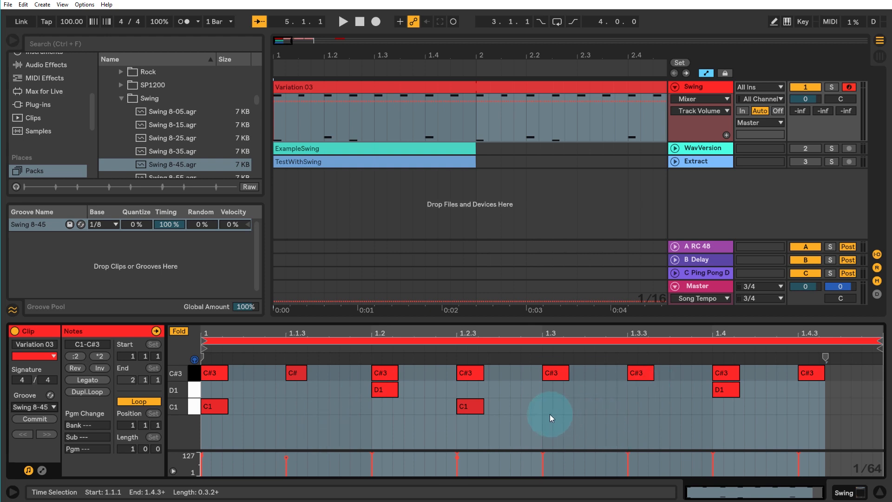
{"action": "mouse_move", "coordinate": [539, 420]}
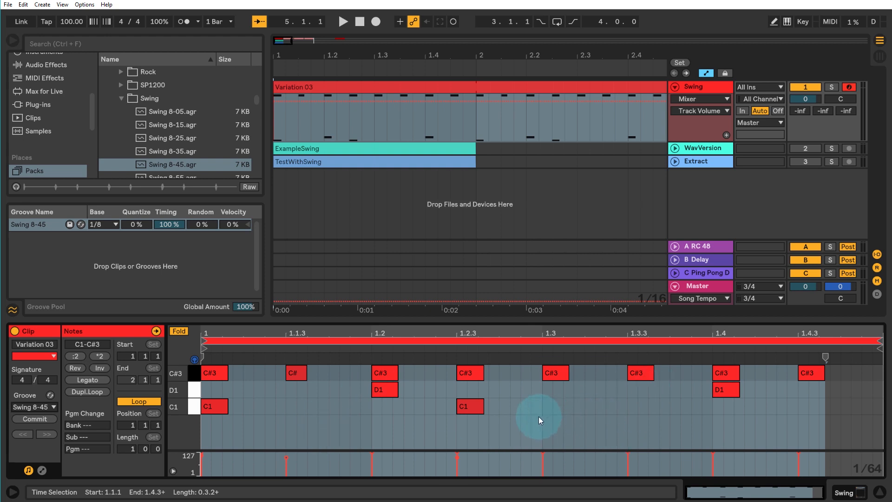
{"action": "mouse_move", "coordinate": [523, 415]}
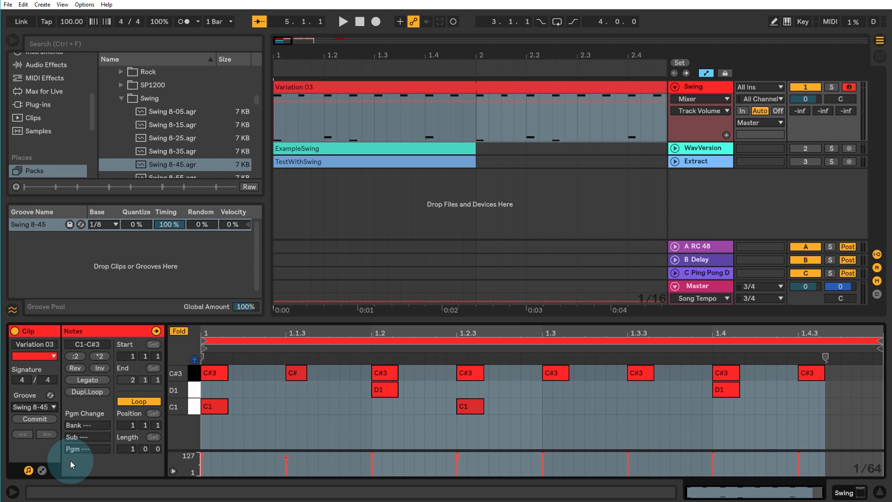
{"action": "left_click", "coordinate": [33, 420]}
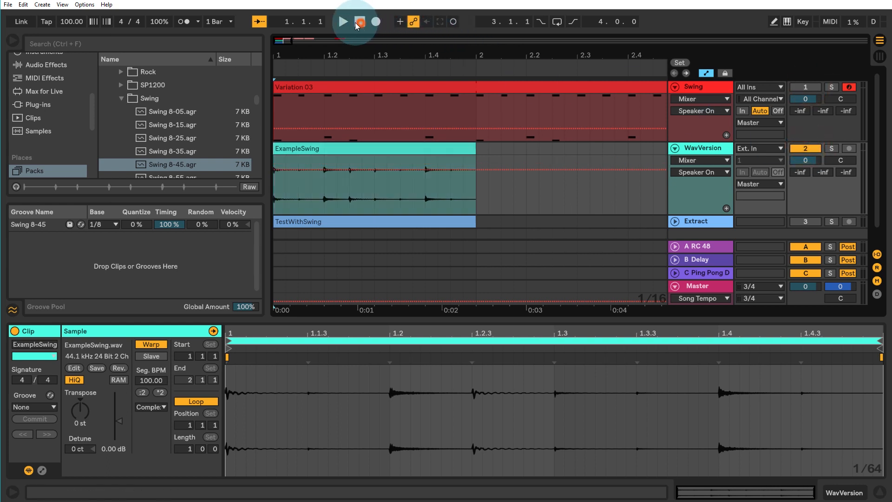
Assign Swing 8-45 to the ExampleSwing audio clip and play it back.
{"action": "left_click", "coordinate": [342, 21]}
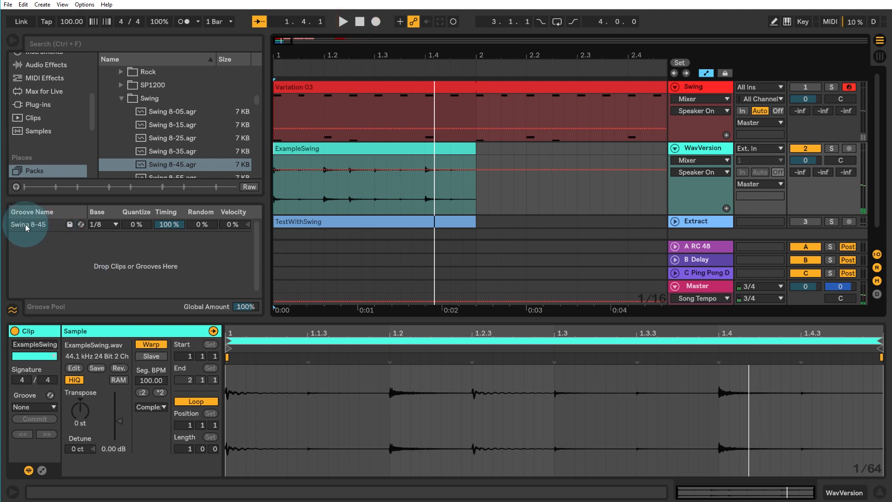
{"action": "left_click", "coordinate": [341, 148]}
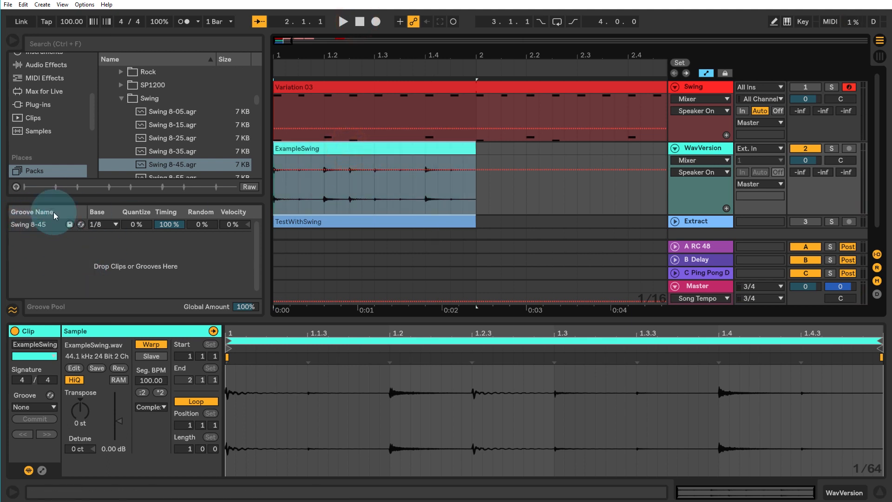
{"action": "left_click", "coordinate": [35, 407]}
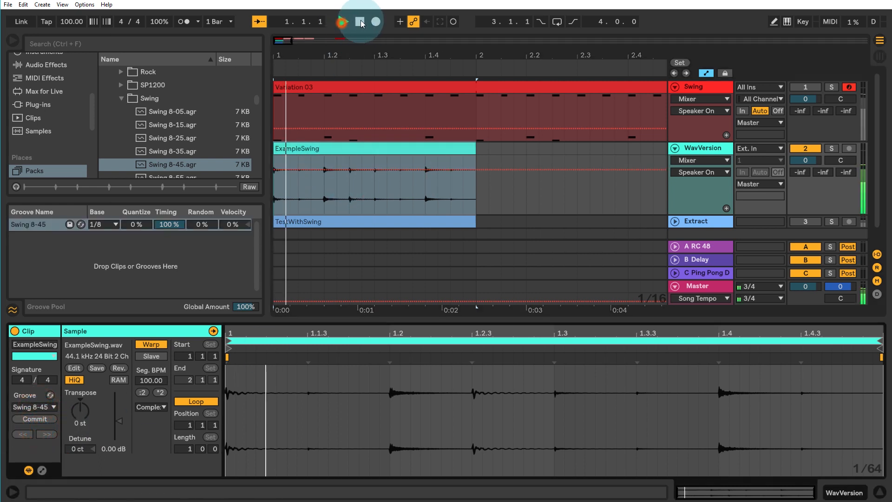
{"action": "left_click", "coordinate": [342, 21]}
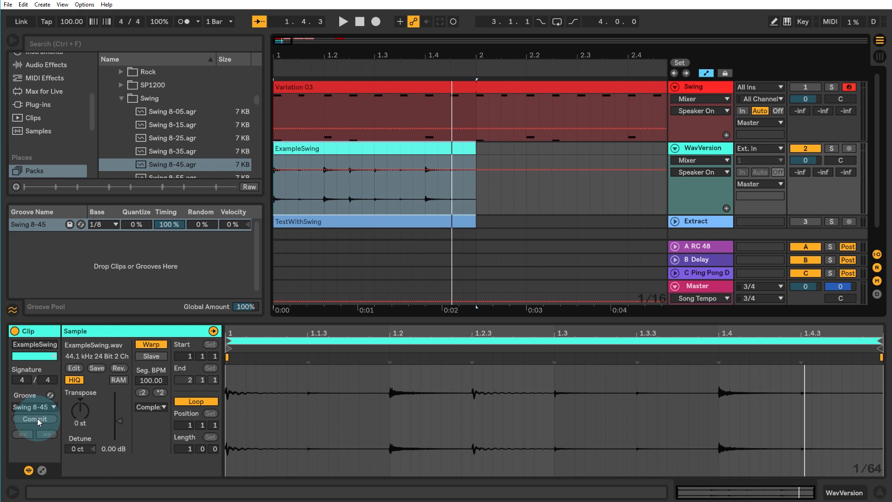
Commit the swing into ExampleSwing, then undo so the clip has no groove and the Groove Pool is empty.
{"action": "left_click", "coordinate": [34, 419]}
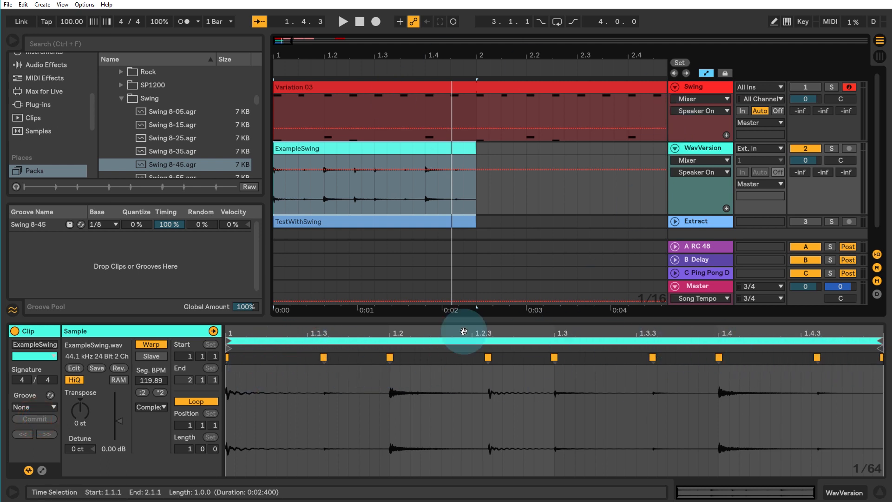
{"action": "left_click", "coordinate": [488, 357]}
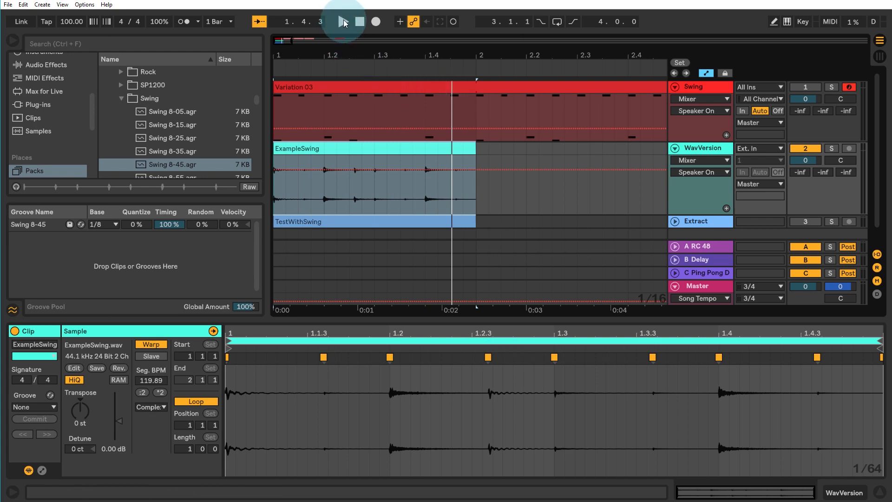
{"action": "left_click", "coordinate": [342, 21]}
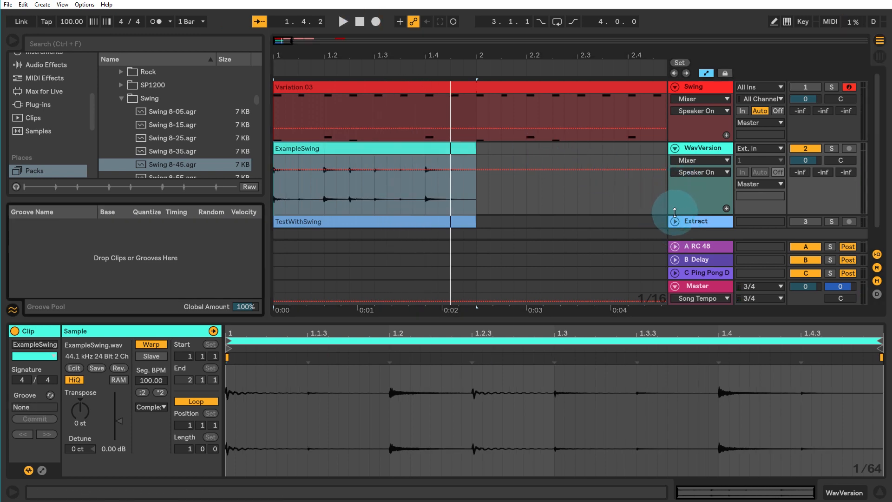
Unfold the Extract track, audition it, and extract a groove from the TestWithSwing audio clip.
{"action": "left_click", "coordinate": [696, 222]}
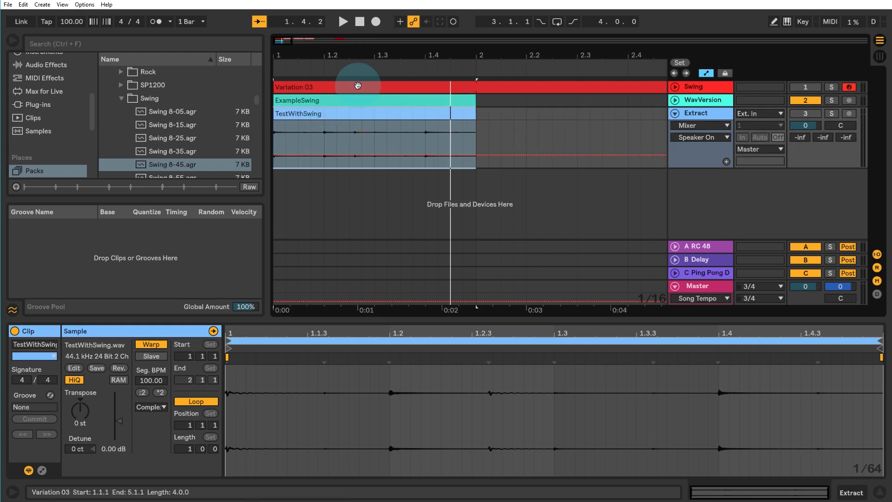
{"action": "left_click", "coordinate": [343, 22]}
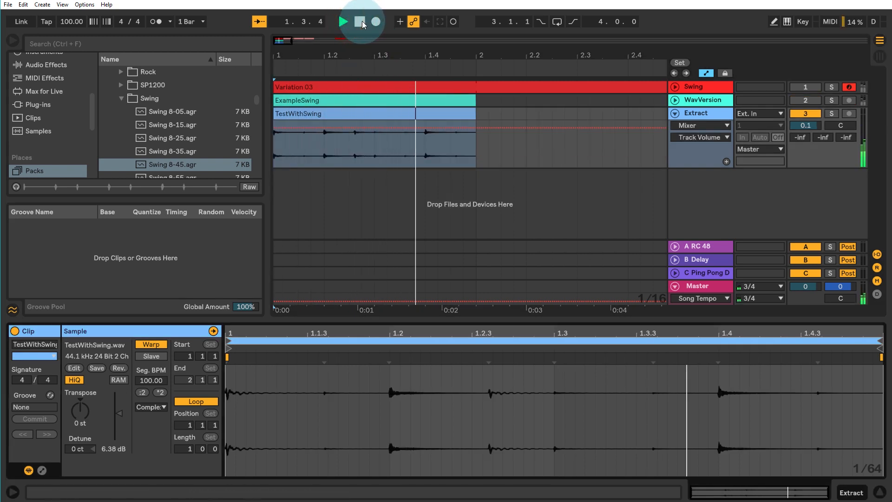
{"action": "left_click", "coordinate": [359, 22]}
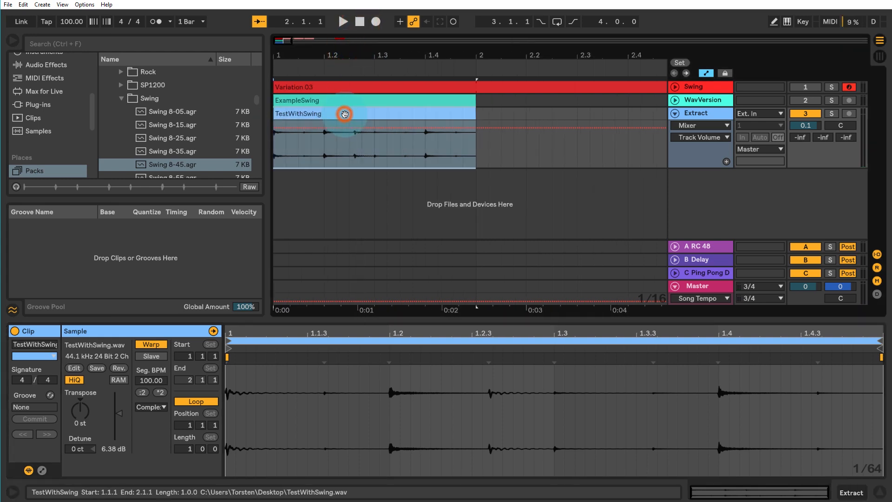
{"action": "right_click", "coordinate": [344, 114]}
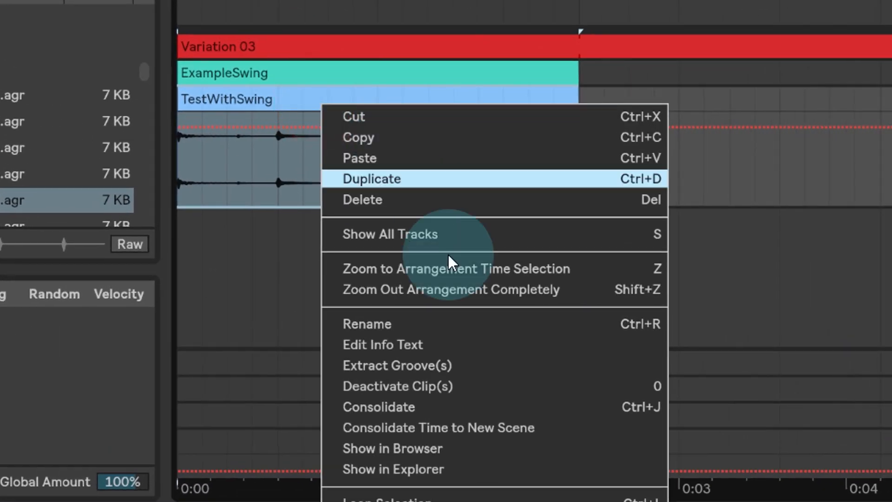
{"action": "left_click", "coordinate": [396, 365]}
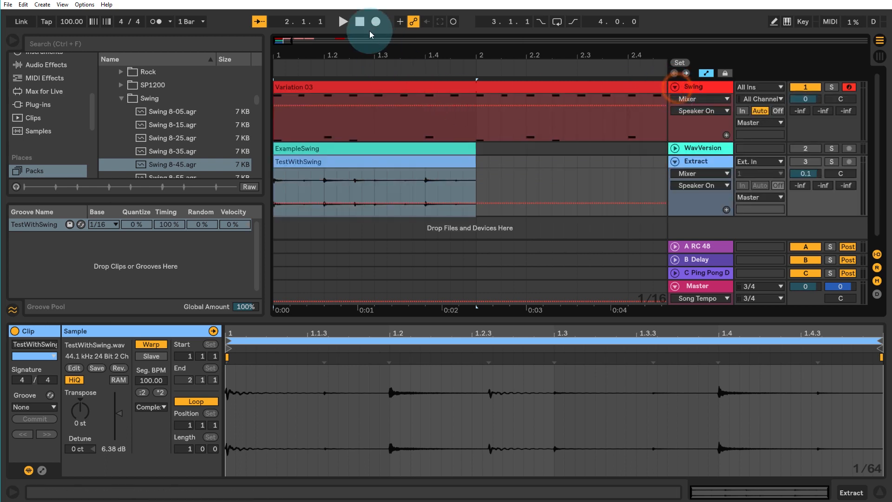
{"action": "left_click", "coordinate": [342, 22]}
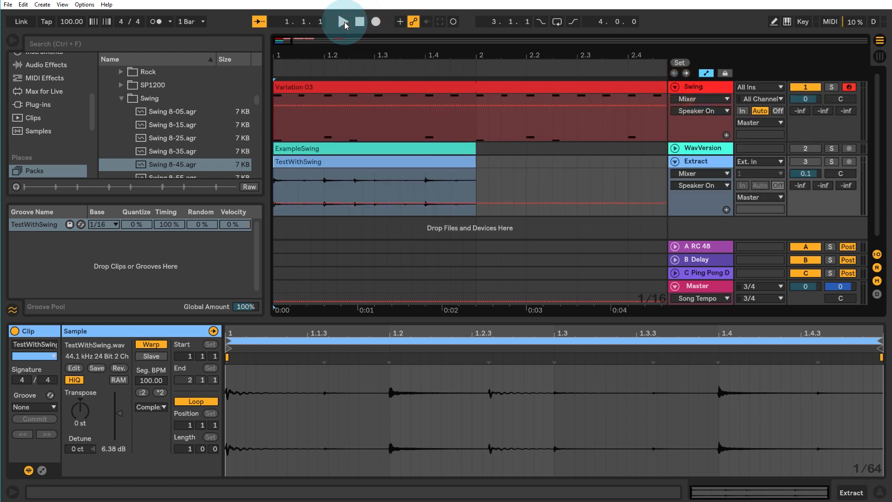
{"action": "left_click", "coordinate": [343, 21]}
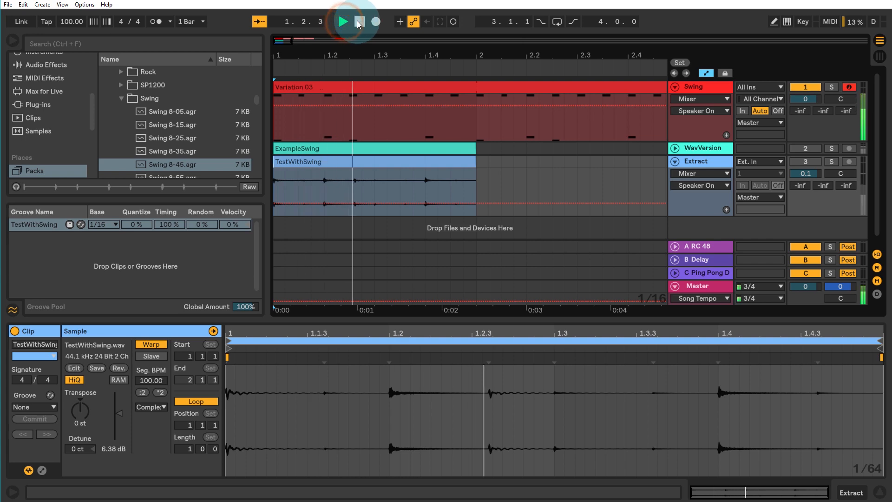
{"action": "left_click", "coordinate": [343, 21]}
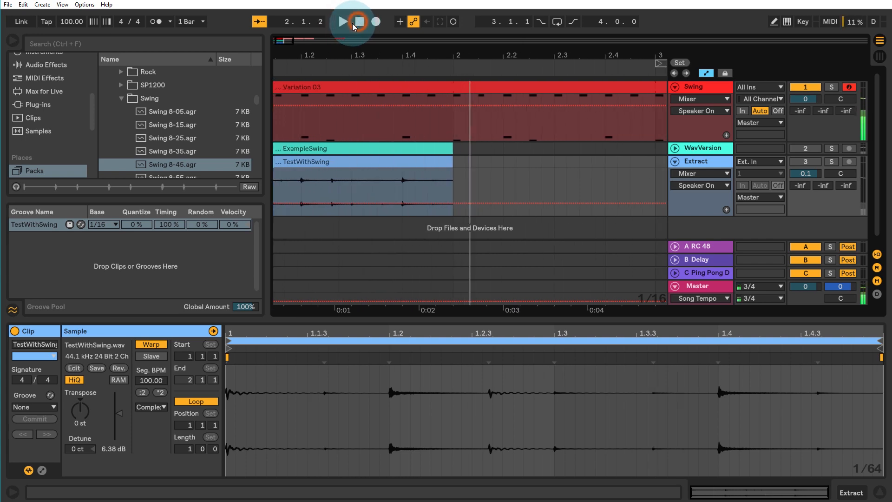
{"action": "left_click", "coordinate": [359, 22]}
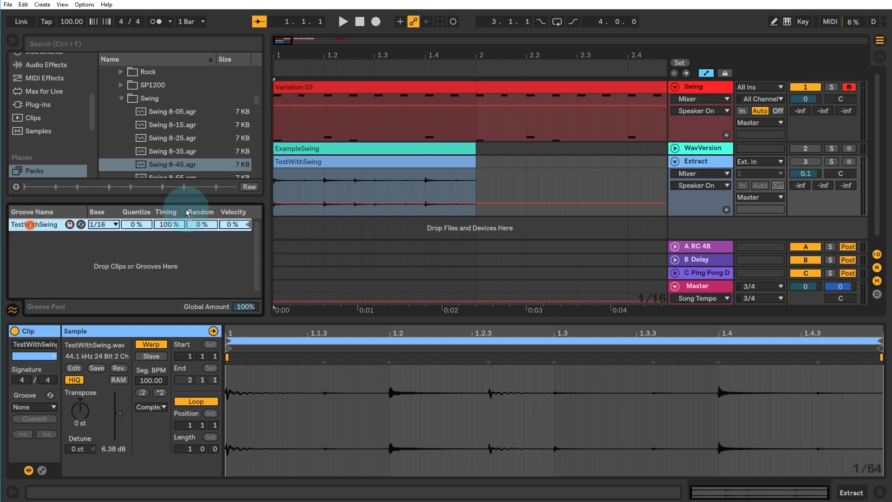
{"action": "left_click", "coordinate": [357, 21]}
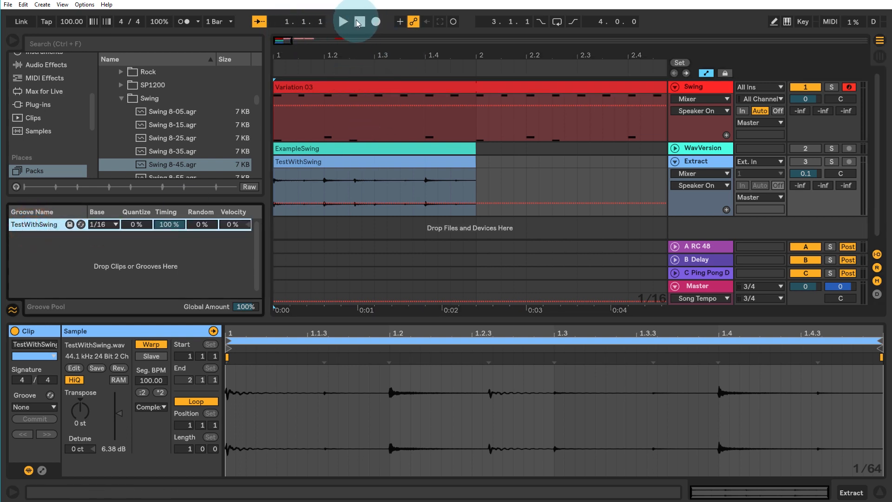
{"action": "left_click", "coordinate": [342, 21]}
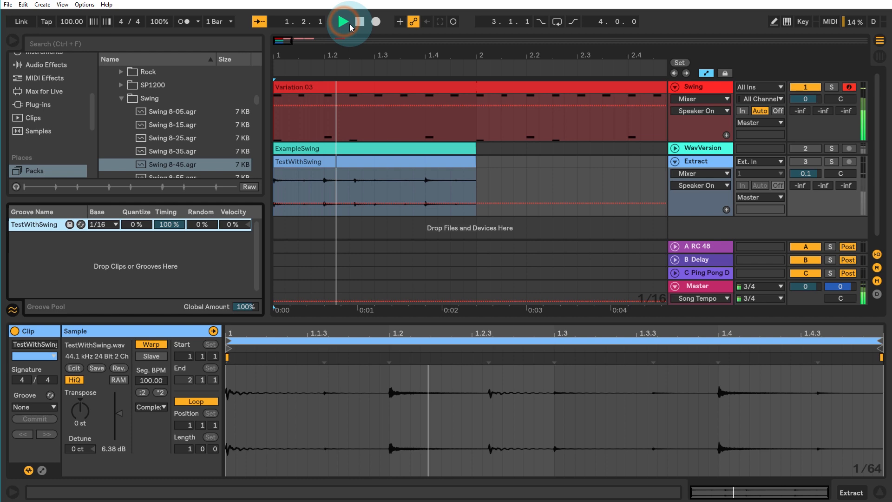
{"action": "left_click", "coordinate": [343, 22]}
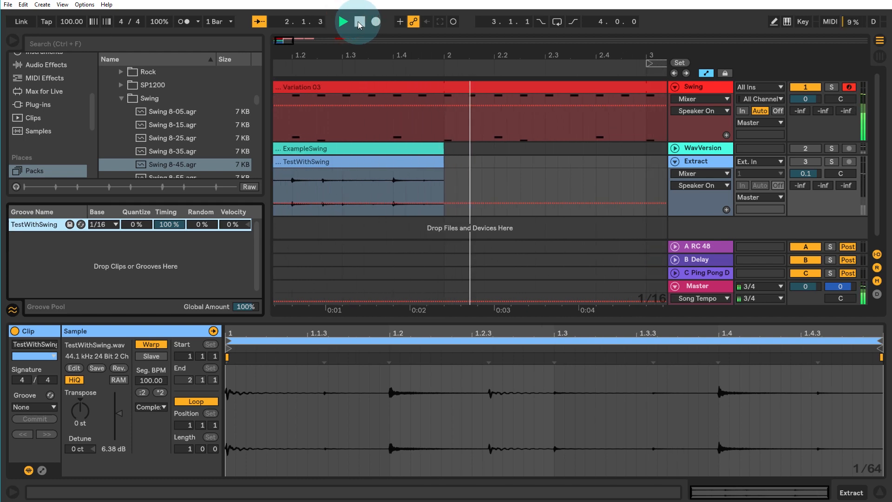
{"action": "left_click", "coordinate": [342, 22]}
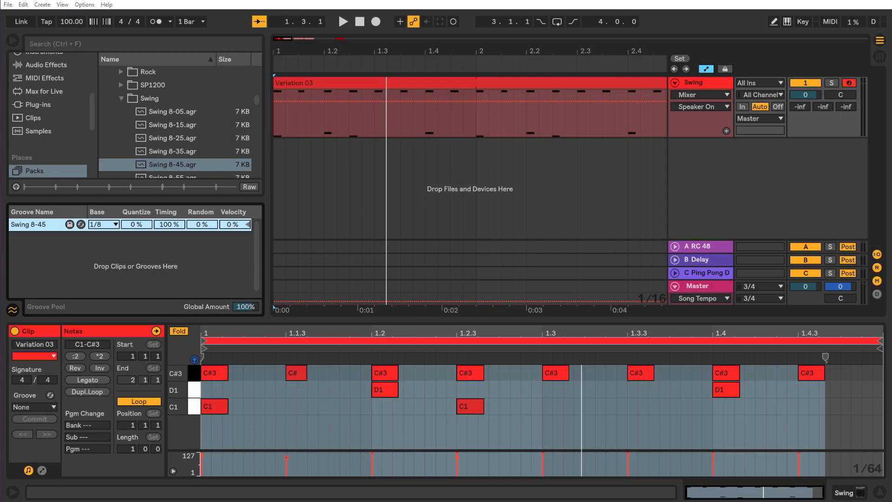
Set Variation 03's Groove chooser to Swing 8-45 and play back the swung drum clip.
{"action": "left_click", "coordinate": [457, 127]}
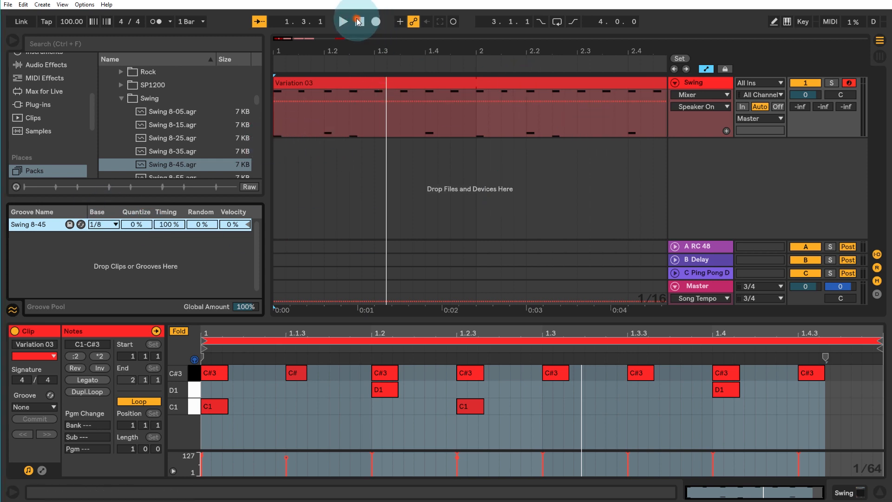
{"action": "left_click", "coordinate": [343, 22]}
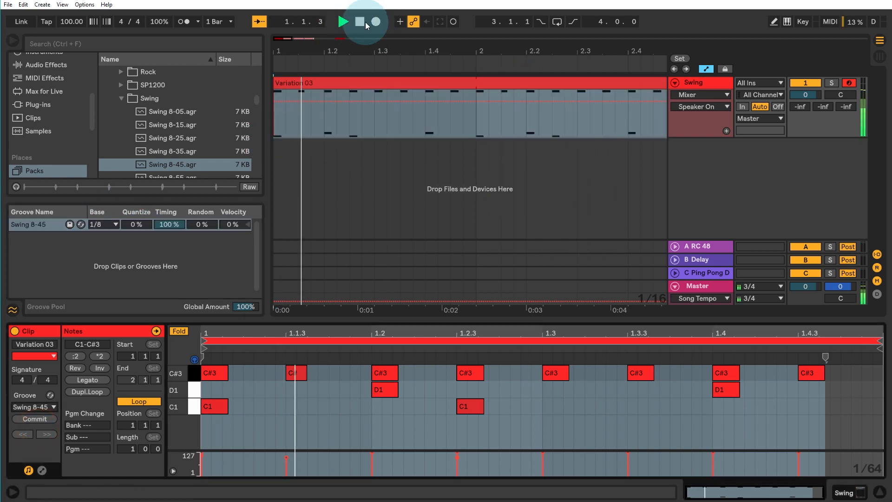
{"action": "left_click", "coordinate": [360, 21]}
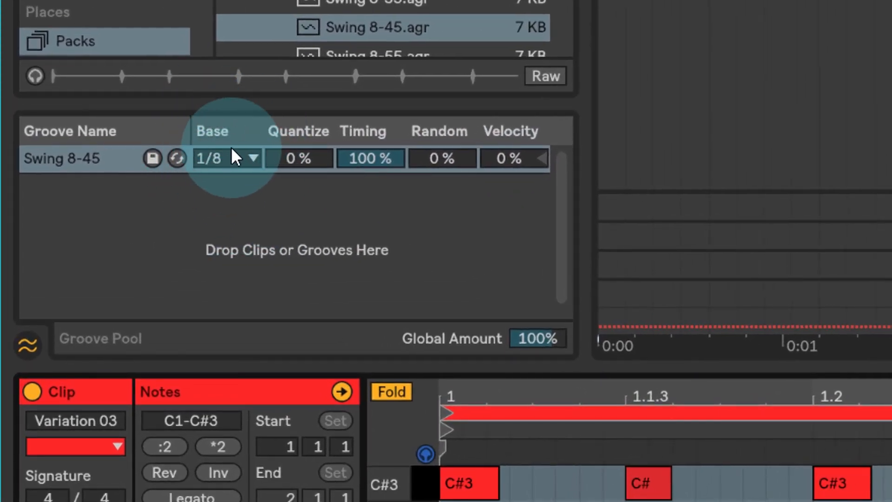
{"action": "mouse_move", "coordinate": [237, 171]}
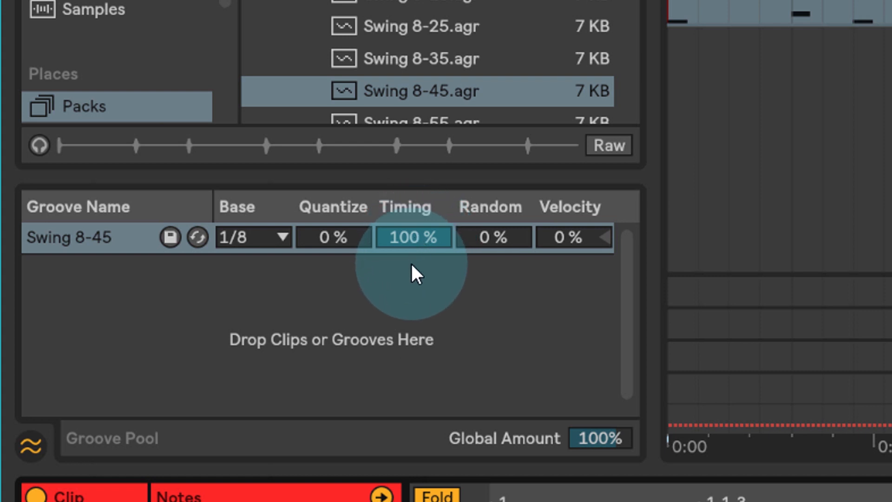
{"action": "mouse_move", "coordinate": [413, 250]}
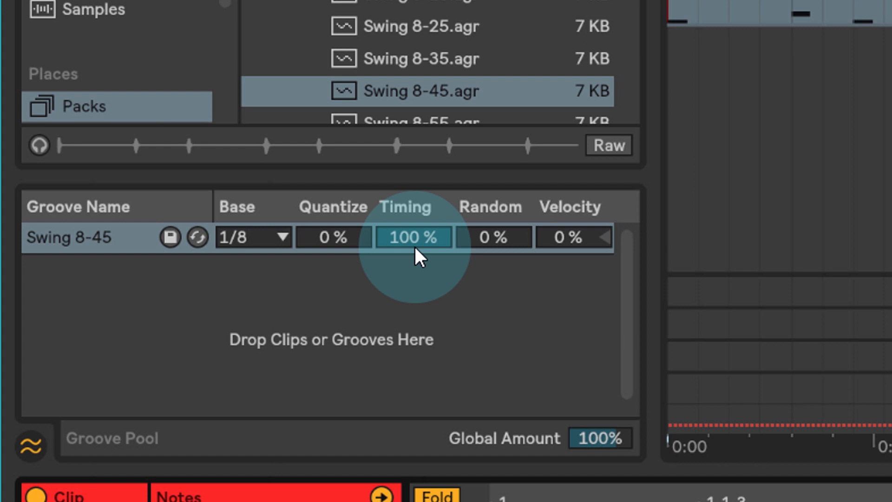
{"action": "mouse_move", "coordinate": [491, 256]}
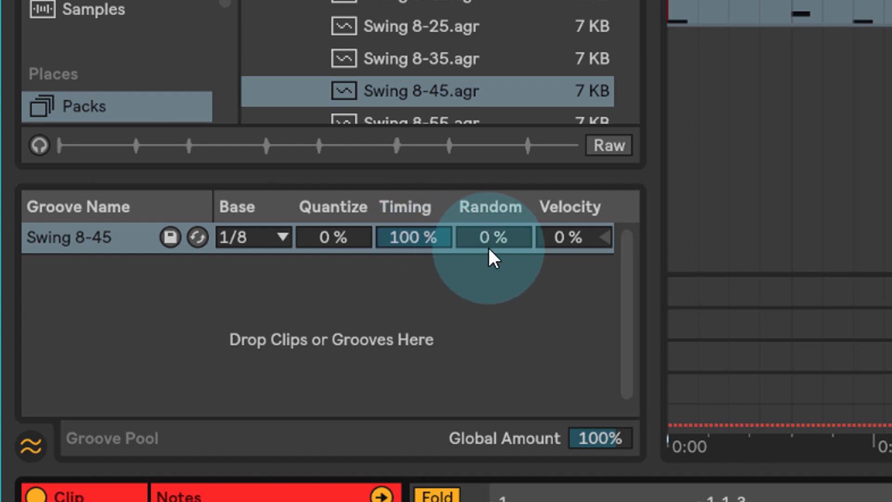
{"action": "mouse_move", "coordinate": [494, 250]}
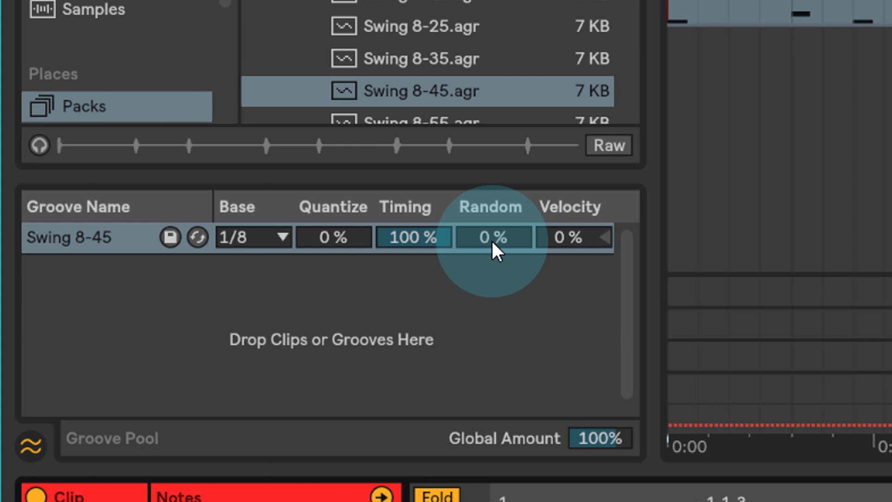
{"action": "mouse_move", "coordinate": [523, 233]}
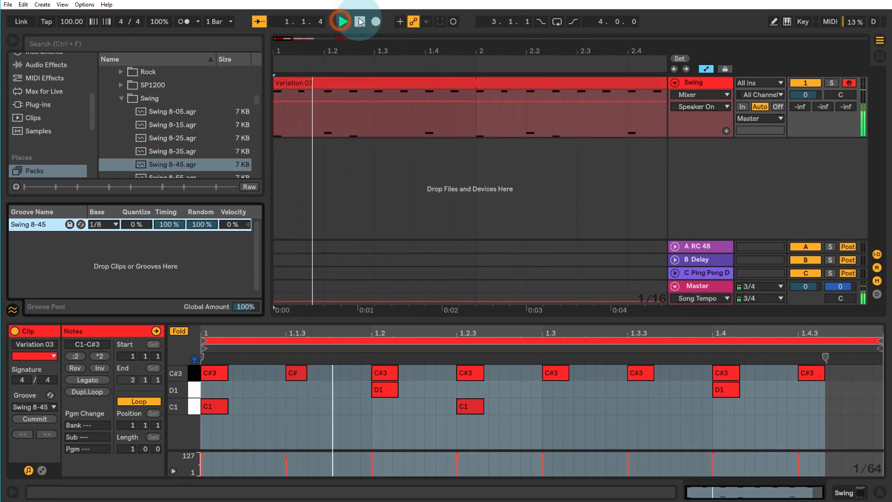
Lower Swing 8-45's Random amount to 16% and play the clip with randomised timing.
{"action": "left_click", "coordinate": [358, 21]}
{"action": "type", "text": "16"}
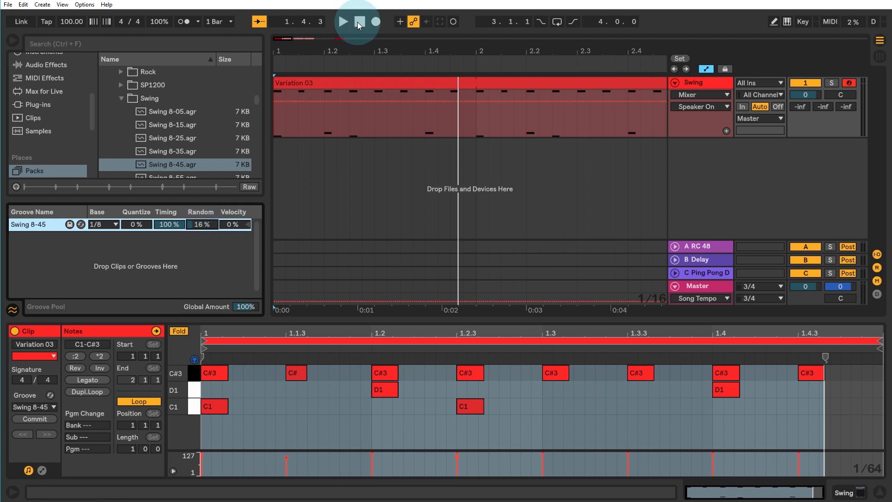
{"action": "left_click", "coordinate": [343, 22]}
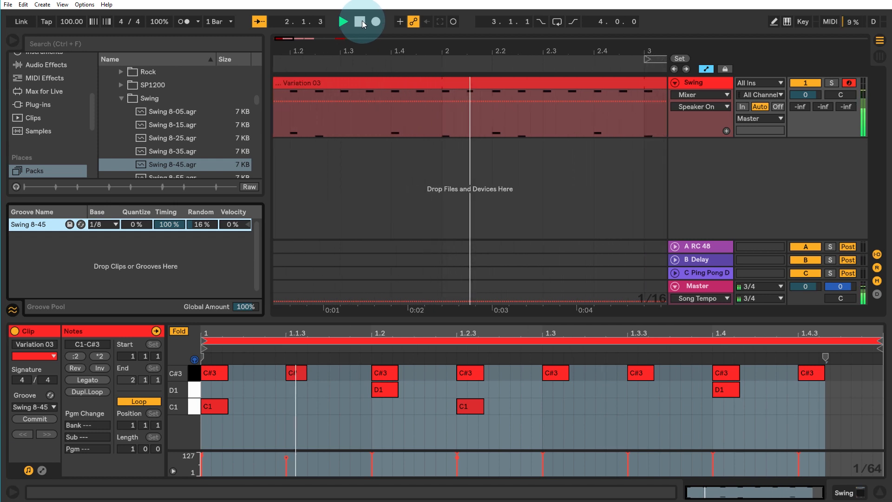
{"action": "left_click", "coordinate": [361, 22]}
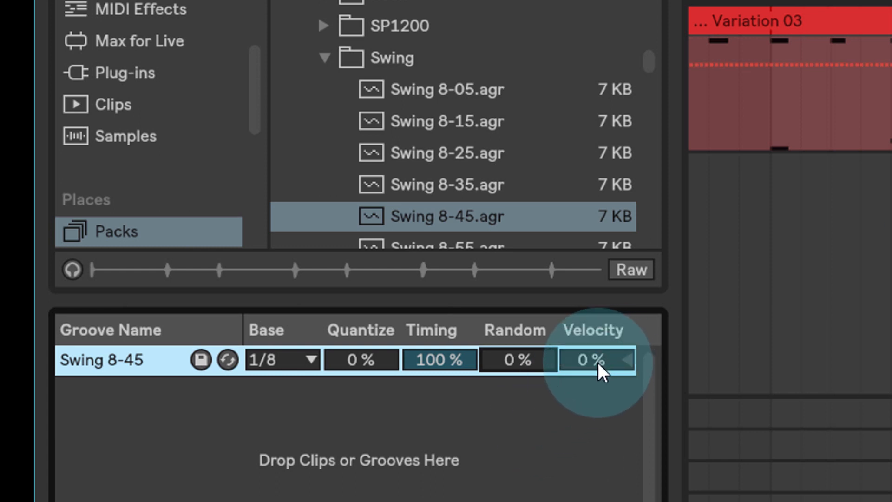
{"action": "mouse_move", "coordinate": [414, 97]}
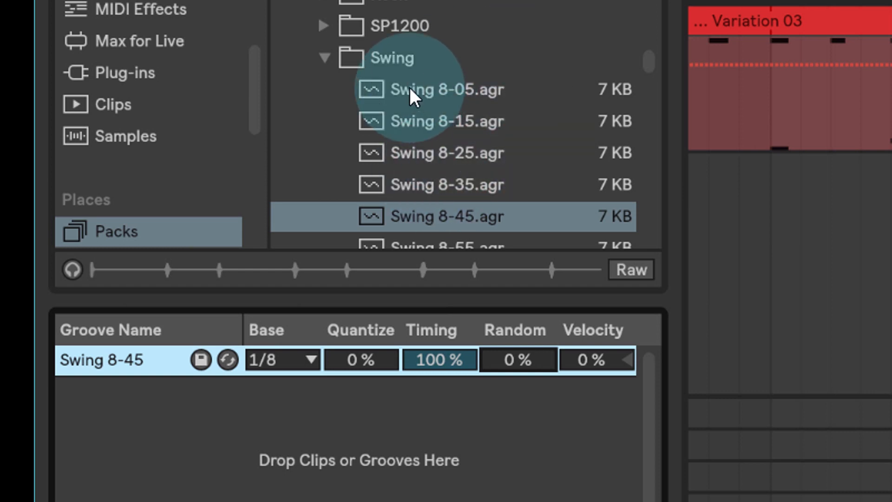
{"action": "mouse_move", "coordinate": [611, 381]}
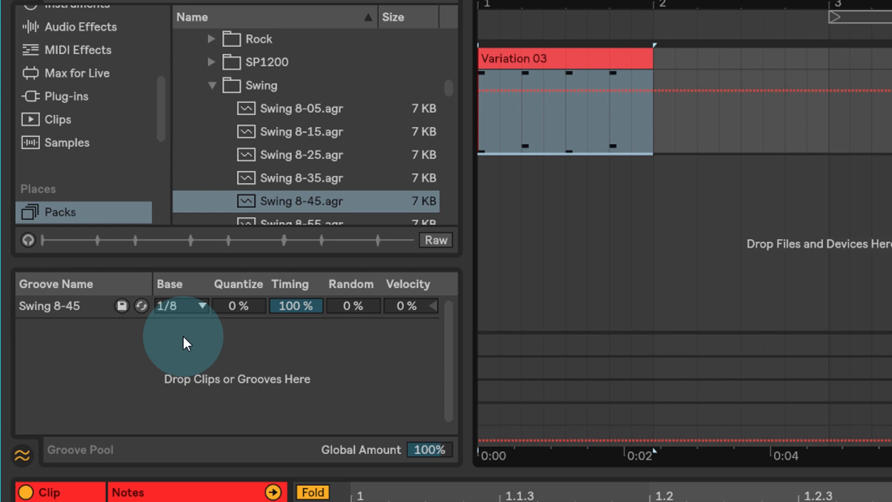
{"action": "mouse_move", "coordinate": [180, 312]}
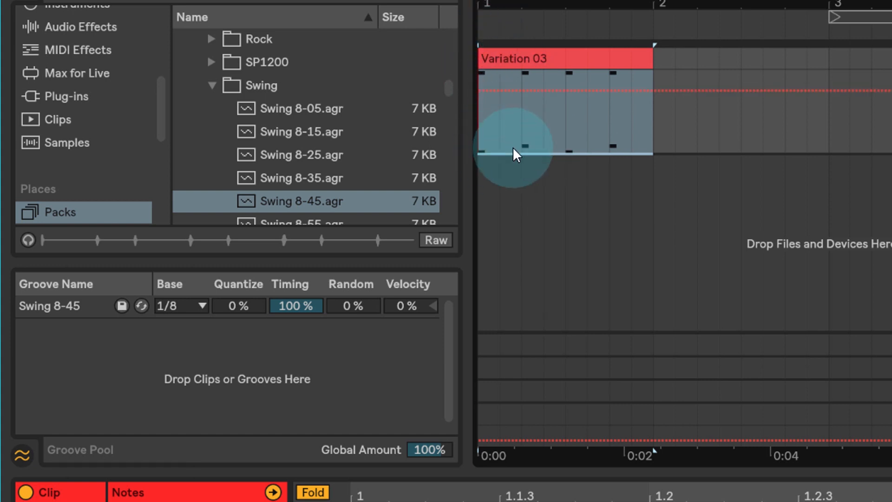
{"action": "mouse_move", "coordinate": [595, 62]}
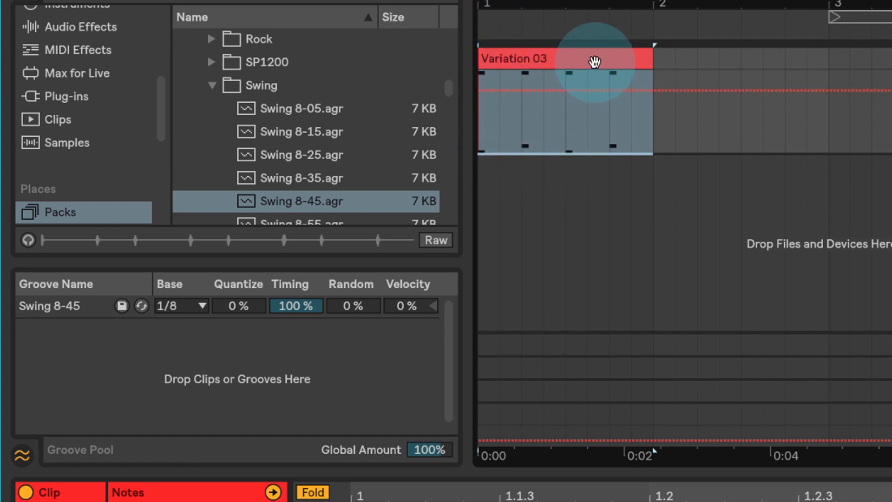
{"action": "mouse_move", "coordinate": [638, 152]}
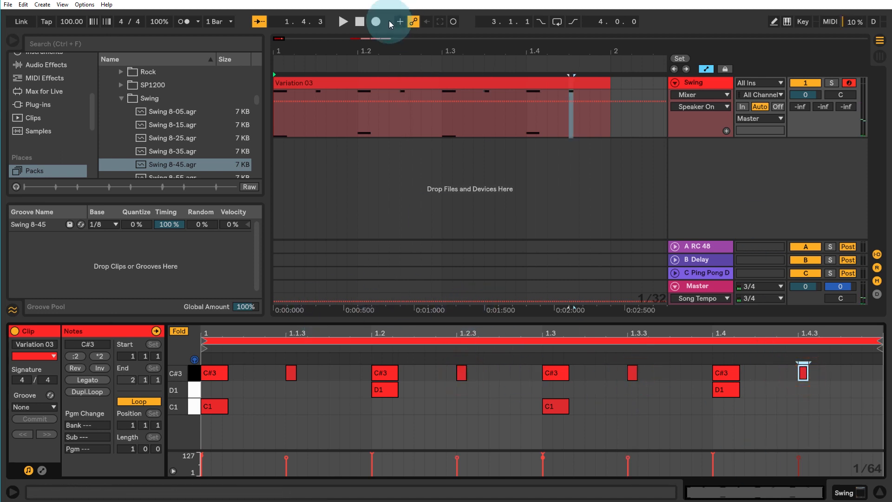
Reassign Swing 8-45 to Variation 03, play it, and commit so the off-beat hi-hats shift later.
{"action": "left_click", "coordinate": [343, 22]}
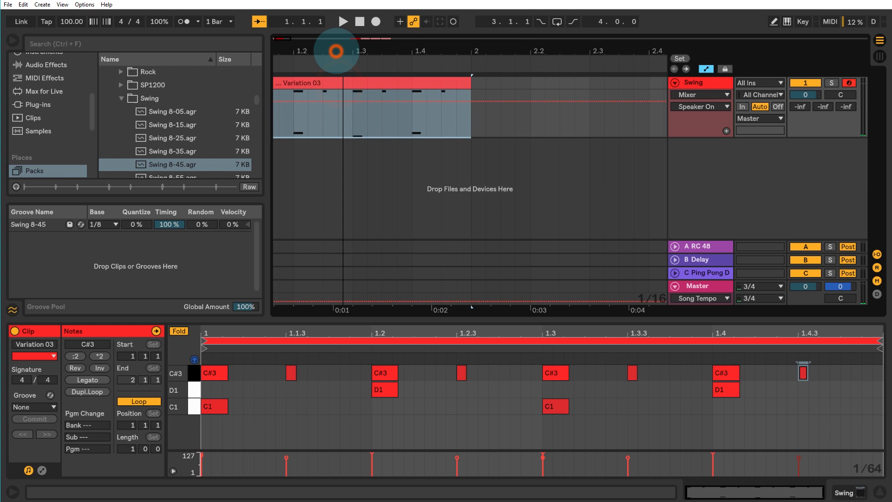
{"action": "left_click", "coordinate": [290, 376]}
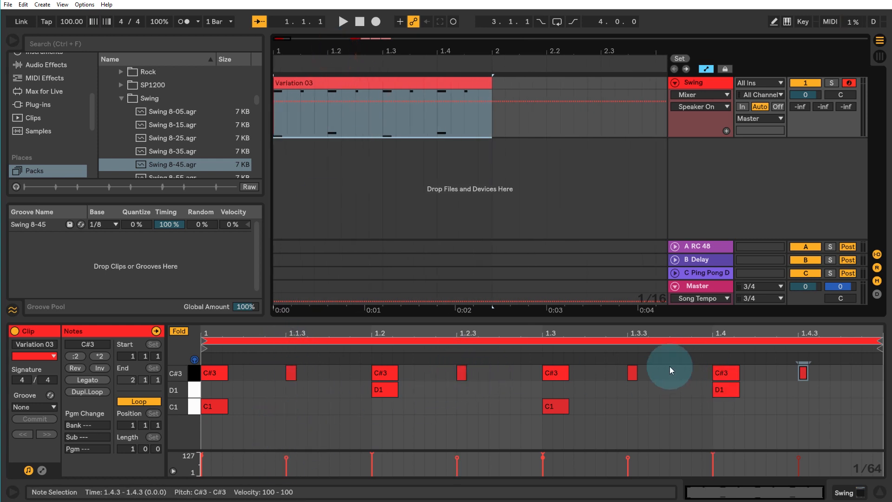
{"action": "left_click", "coordinate": [35, 407]}
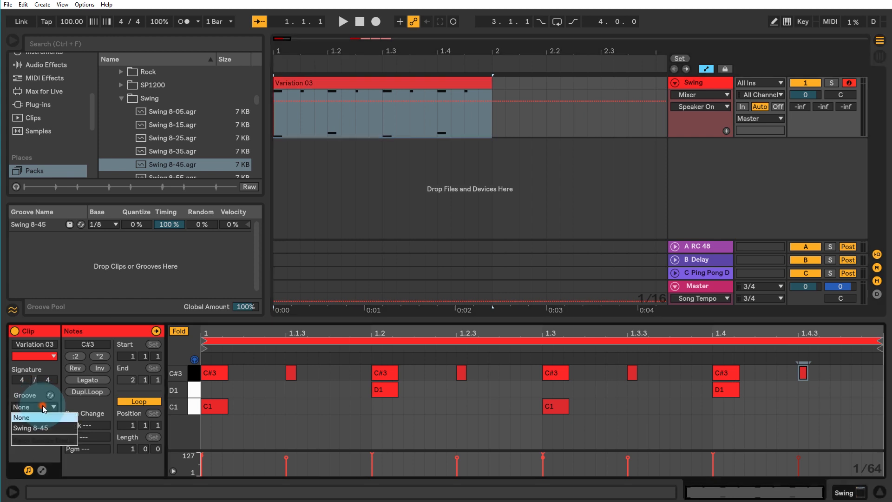
{"action": "left_click", "coordinate": [32, 428]}
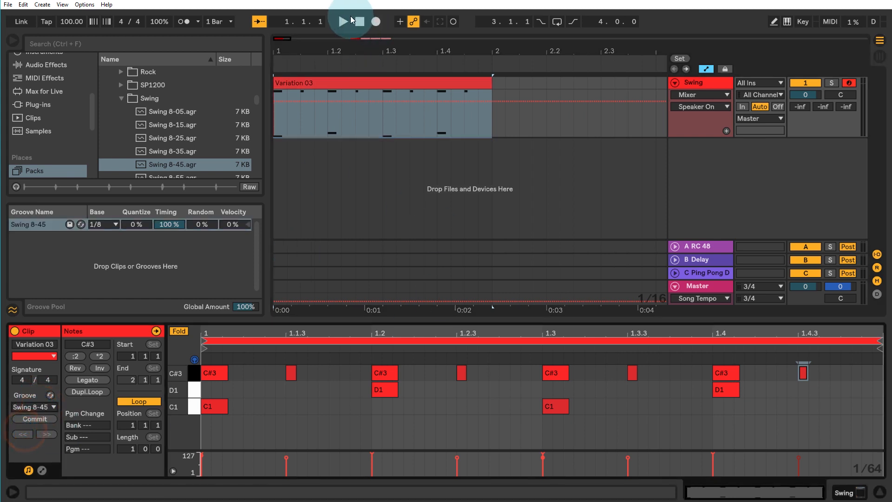
{"action": "left_click", "coordinate": [341, 22]}
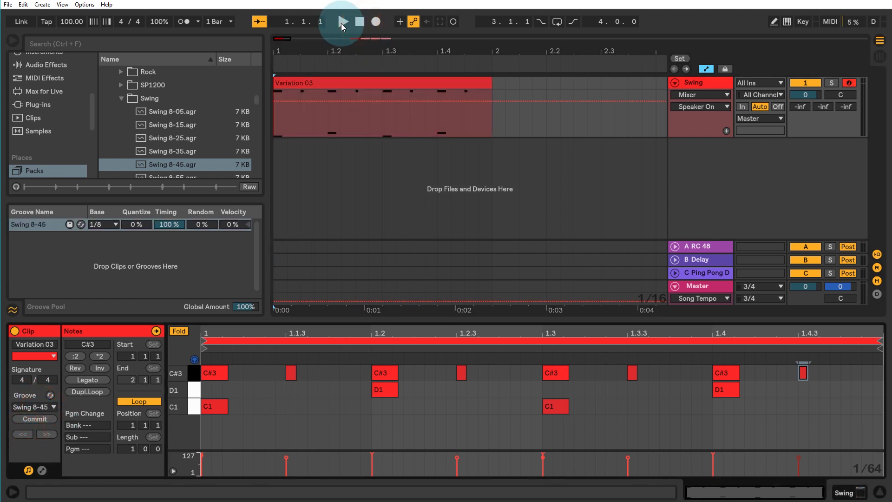
{"action": "left_click", "coordinate": [343, 21]}
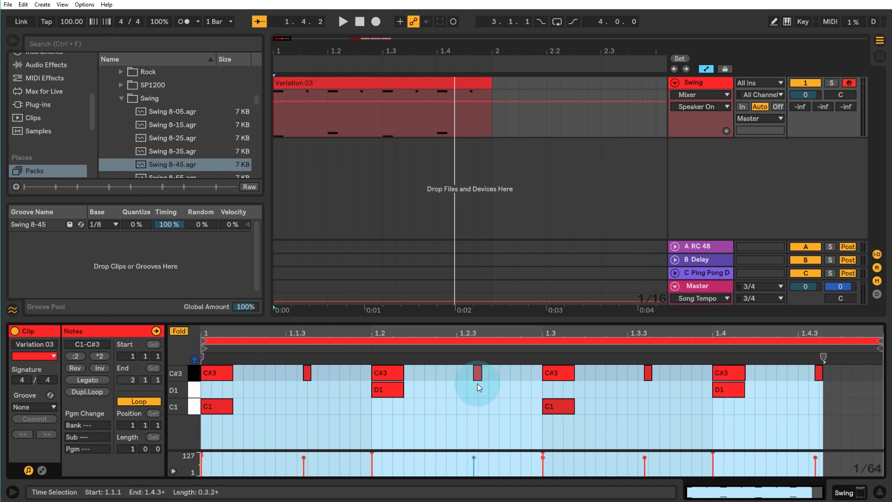
{"action": "mouse_move", "coordinate": [287, 379]}
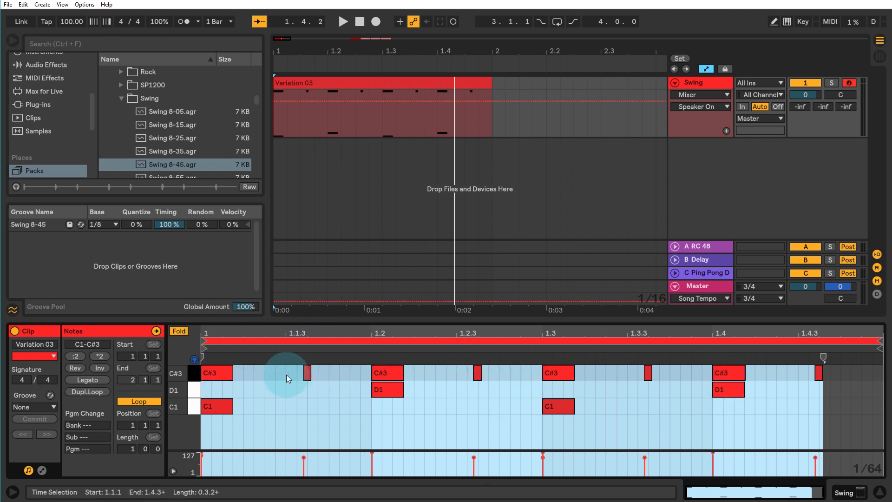